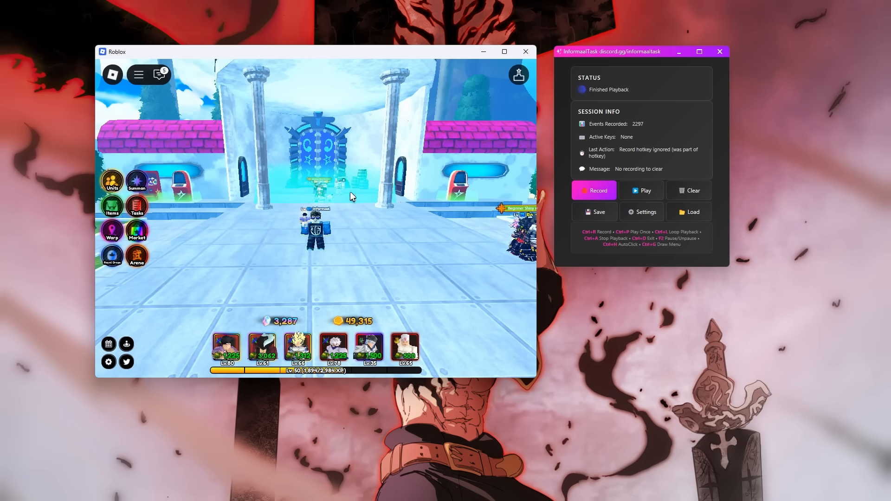
Step: Record the character walking with WASD keys ('awdwsdwasdaw') in the game
click(593, 190)
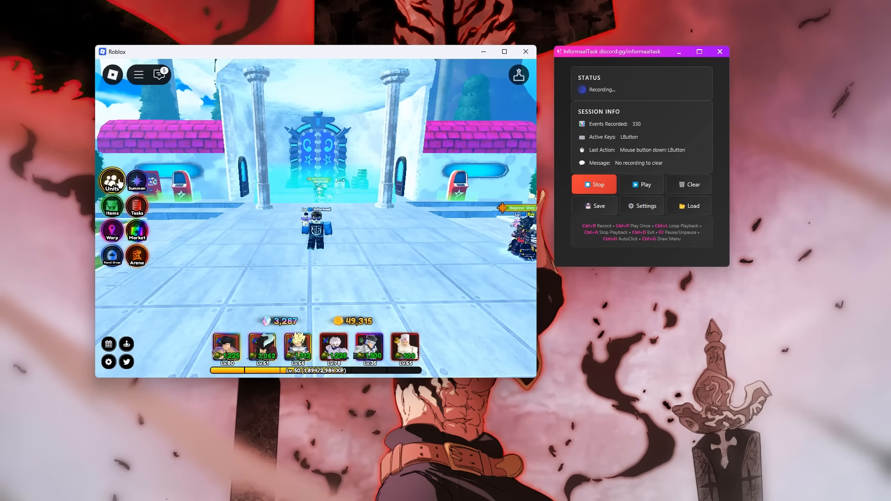
key(d)
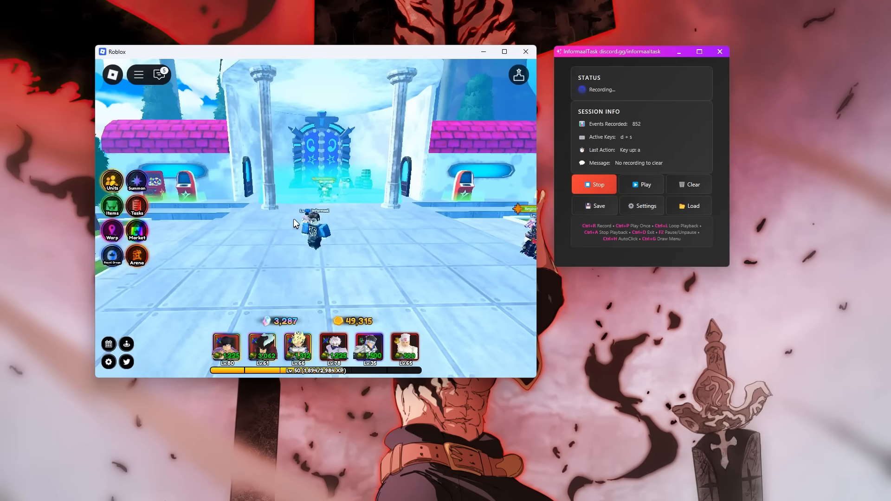
text(awdwsdwasdaw)
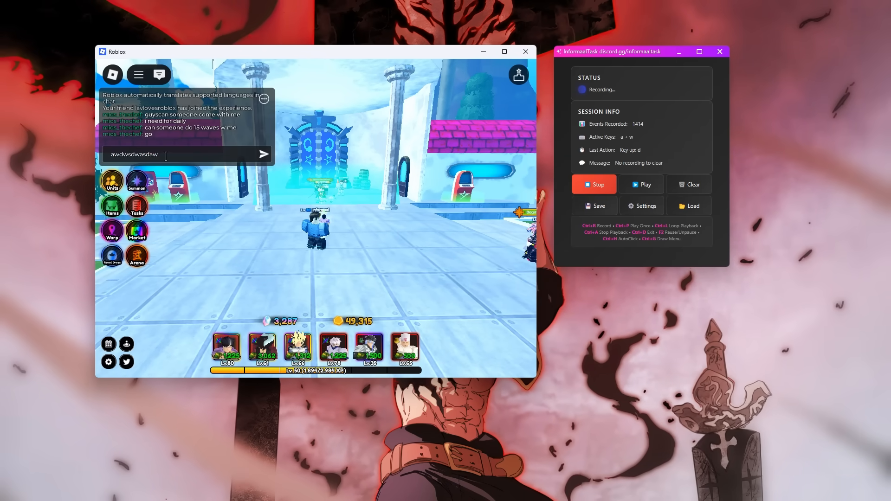
scroll(down, 3)
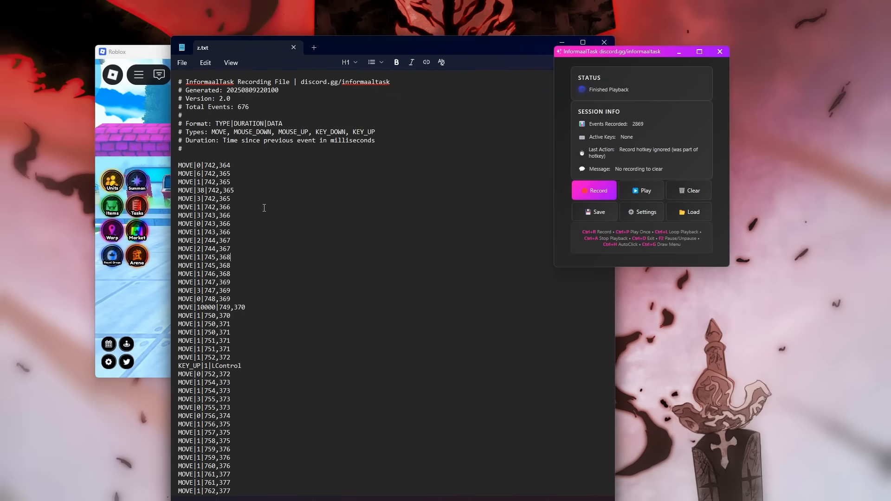
mouse_move(322, 262)
text(0000)
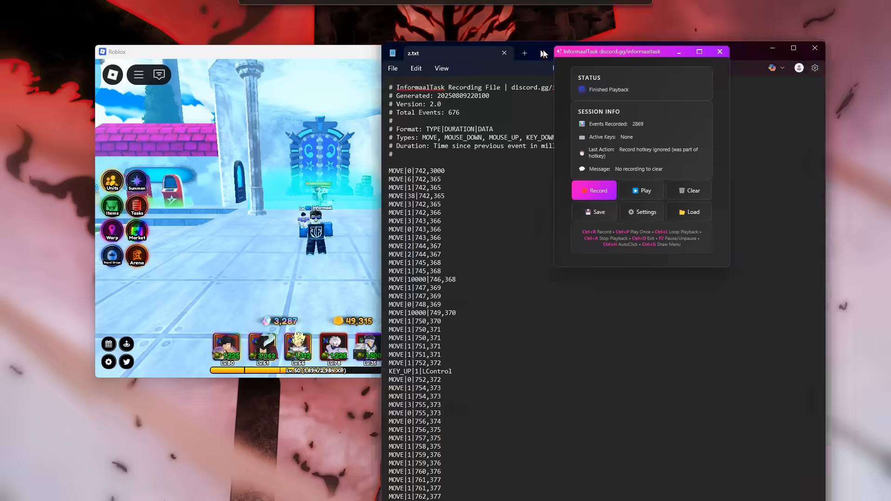
Step: Close the edited z.txt recording file in Notepad
click(502, 53)
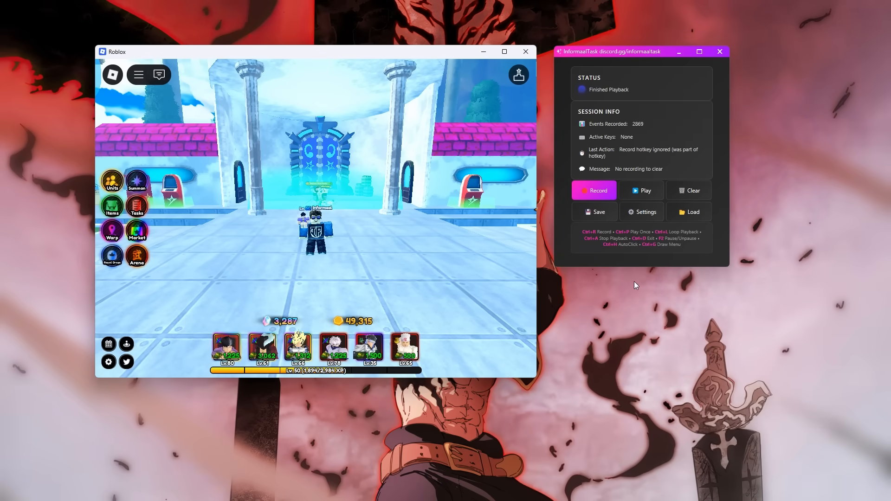
click(642, 212)
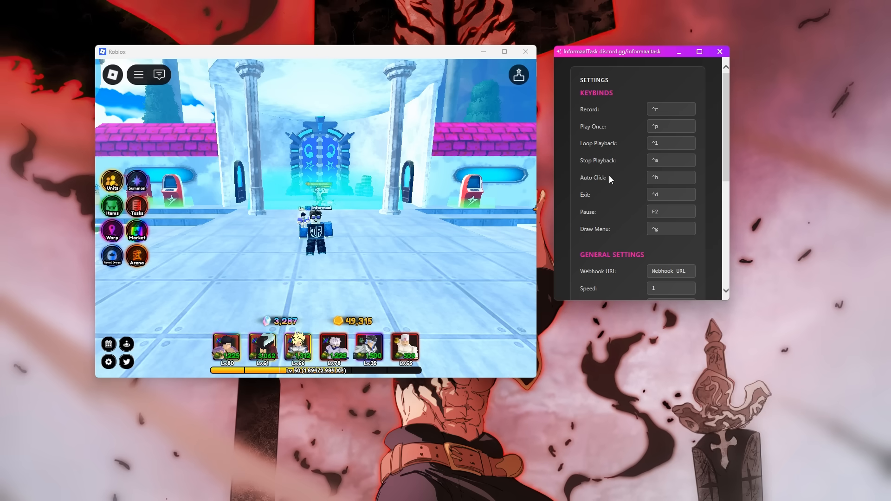
scroll(down, 3)
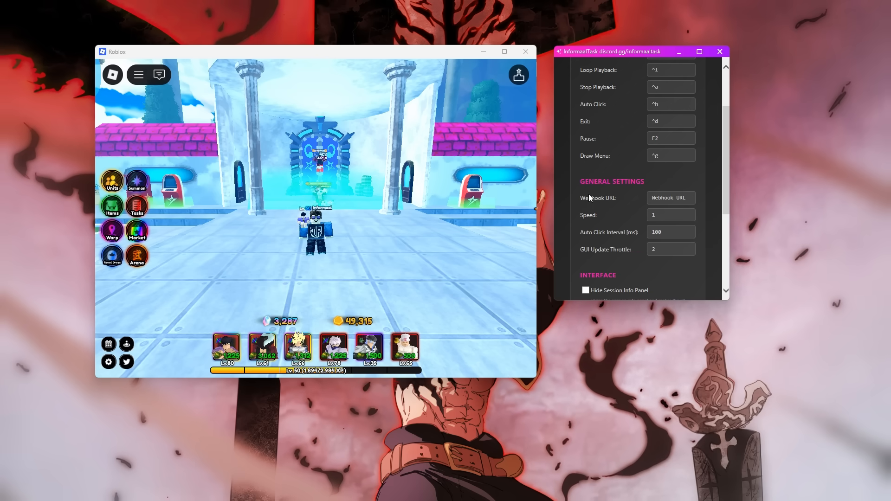
click(671, 198)
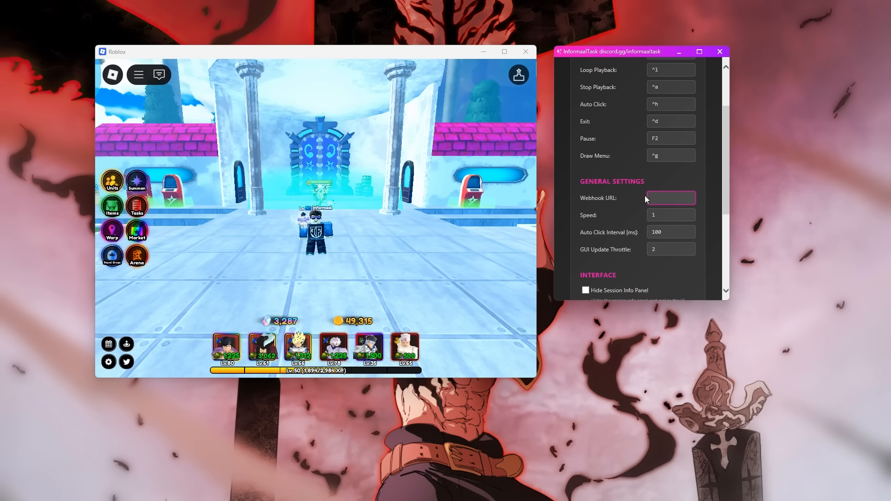
click(671, 198)
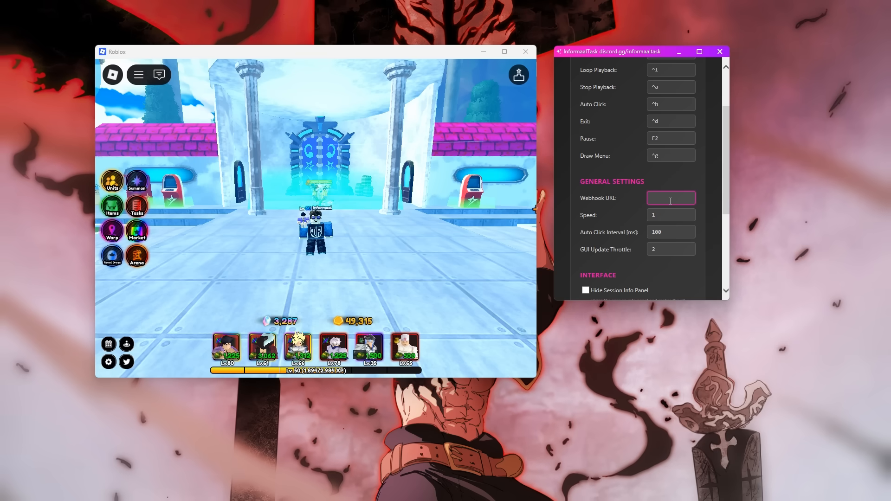
click(671, 197)
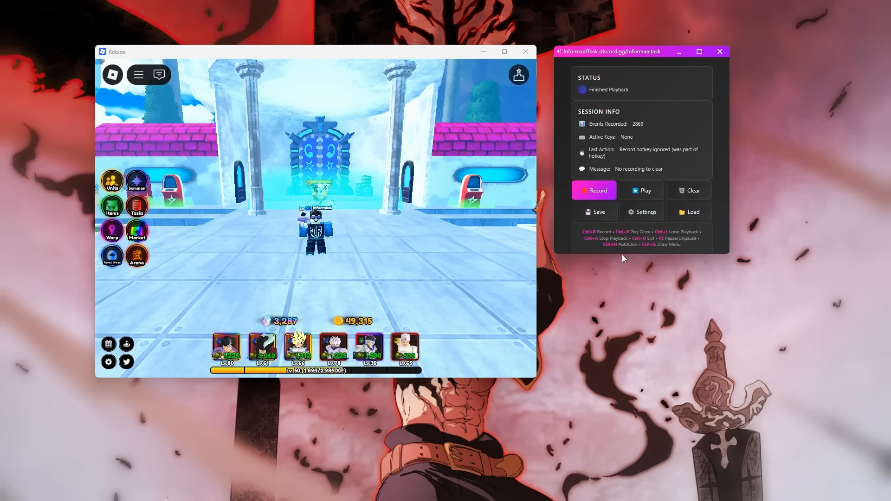
mouse_move(291, 237)
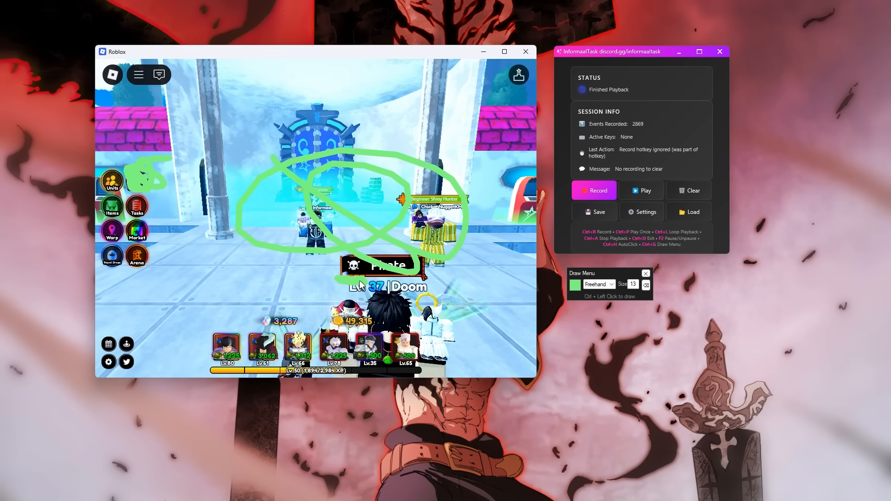
Step: Record a short clip of about 420 events, then stop it
click(594, 191)
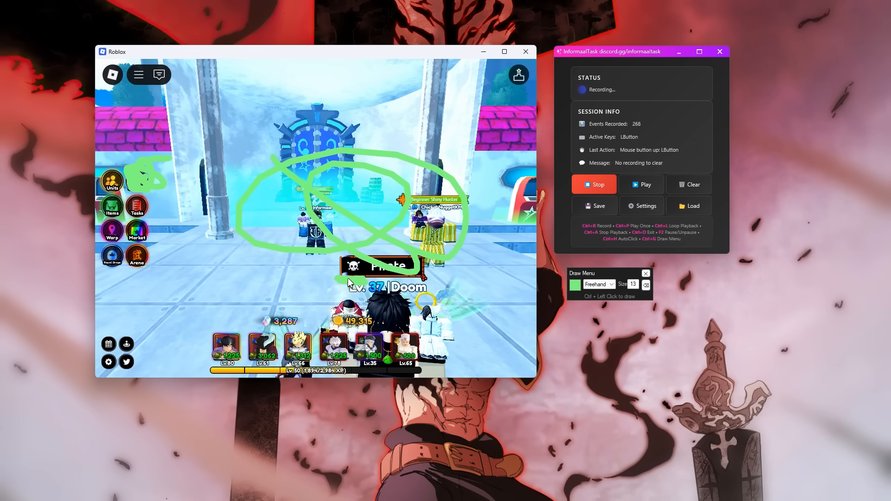
click(642, 185)
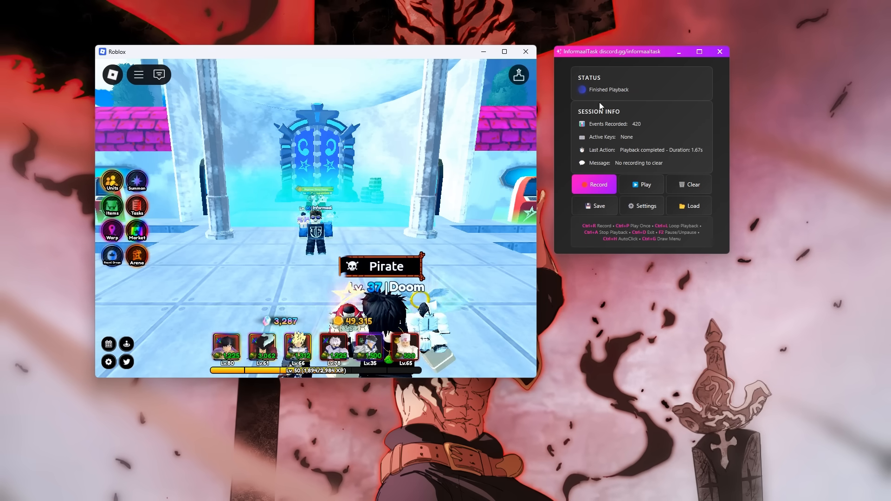
click(641, 206)
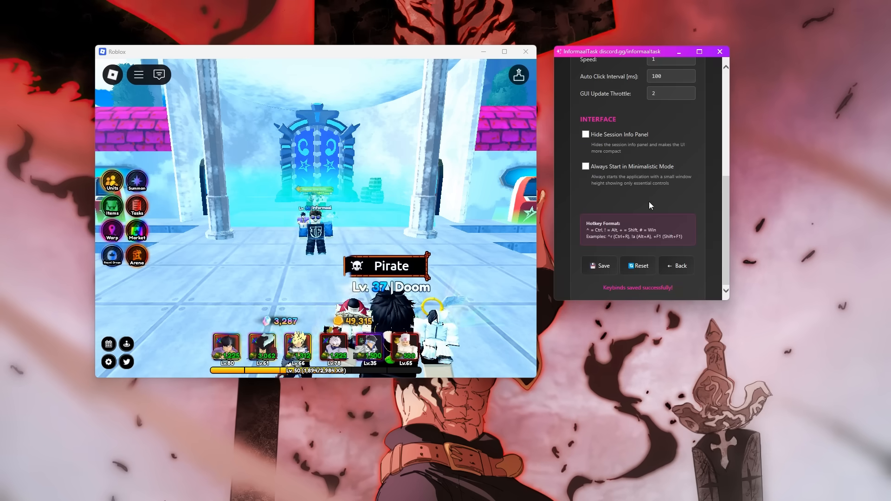
click(676, 266)
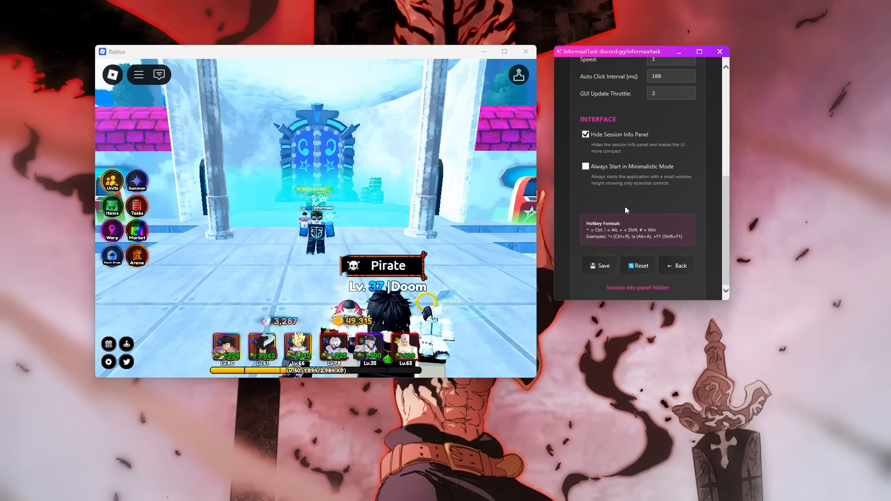
click(676, 266)
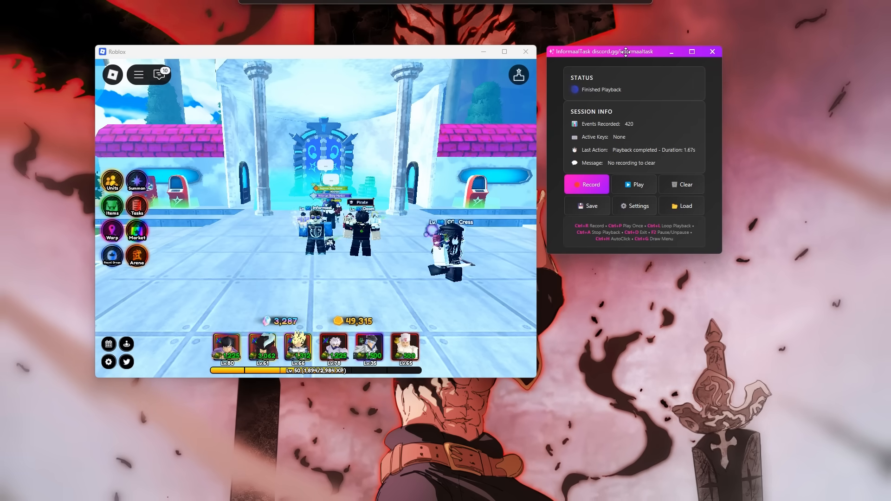
click(634, 205)
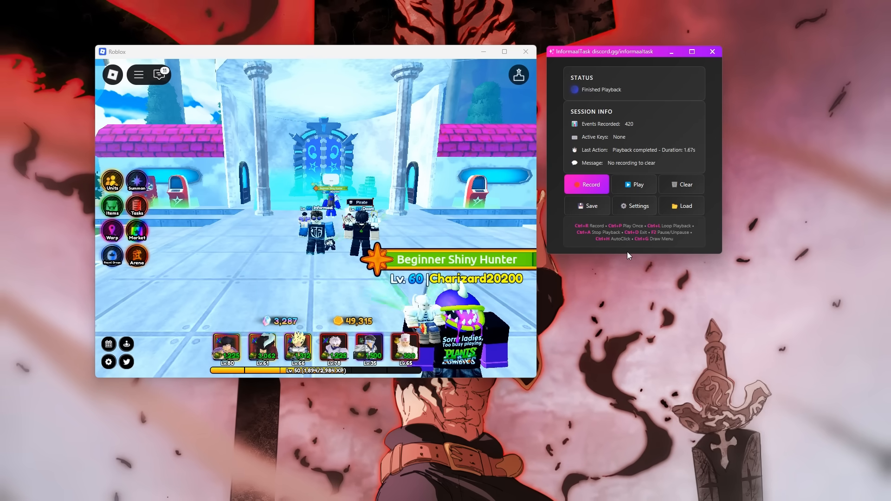
click(637, 205)
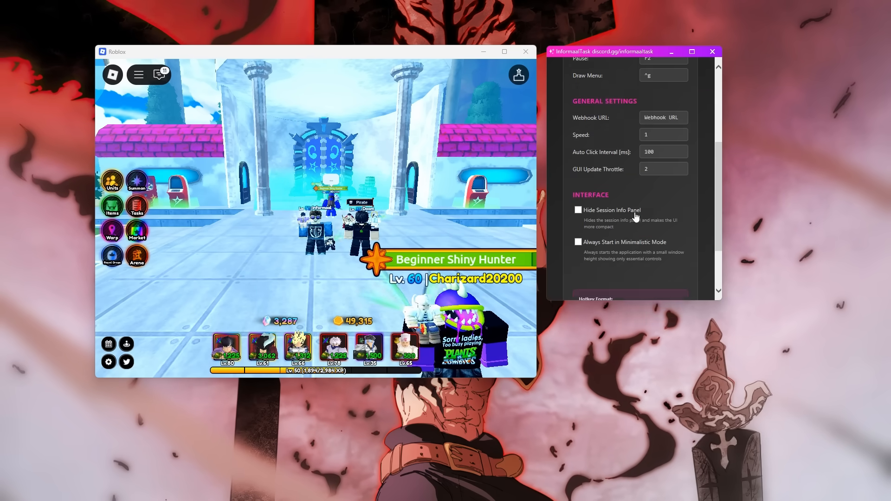
scroll(down, 3)
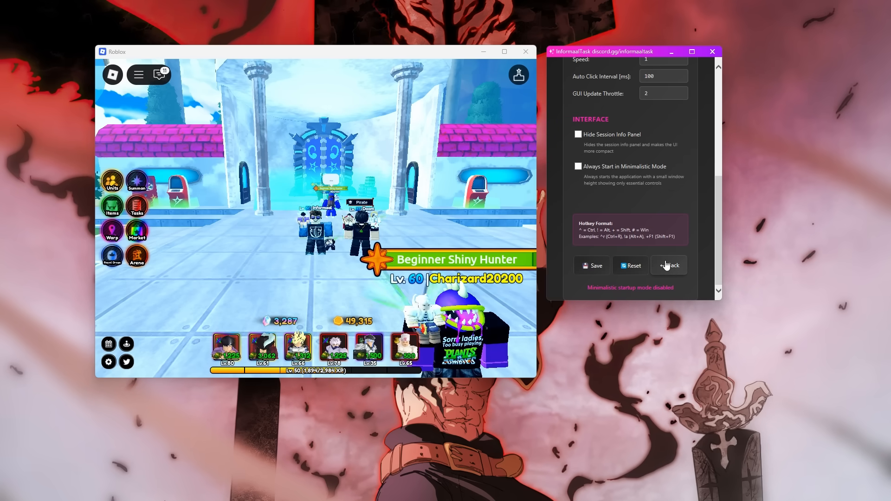
click(669, 266)
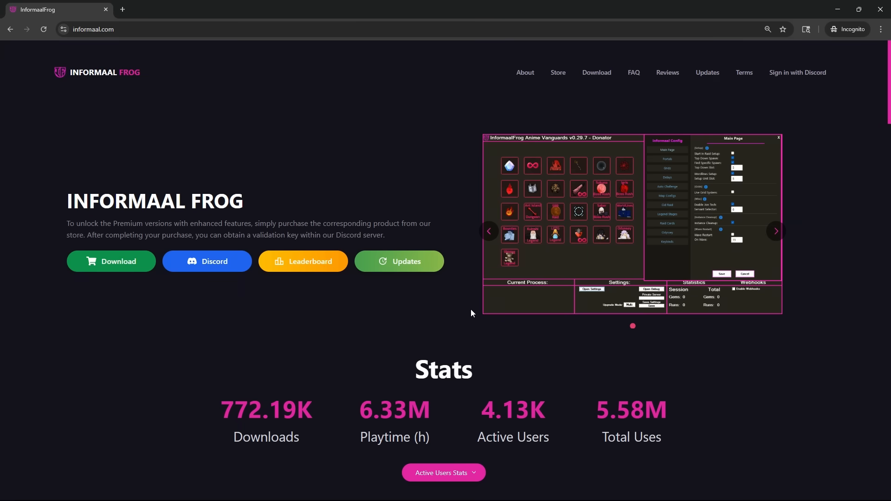
mouse_move(370, 122)
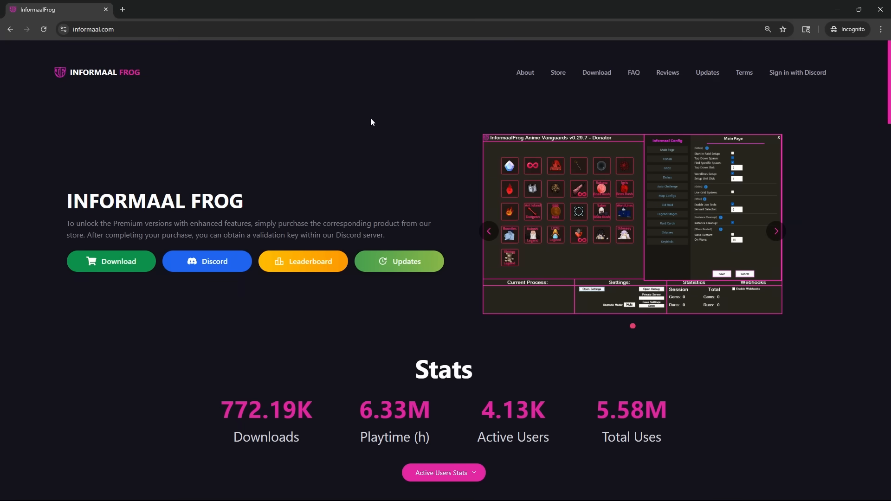
Step: Scroll the informaal.com store page down to the free InformaalTask card
scroll(down, 3)
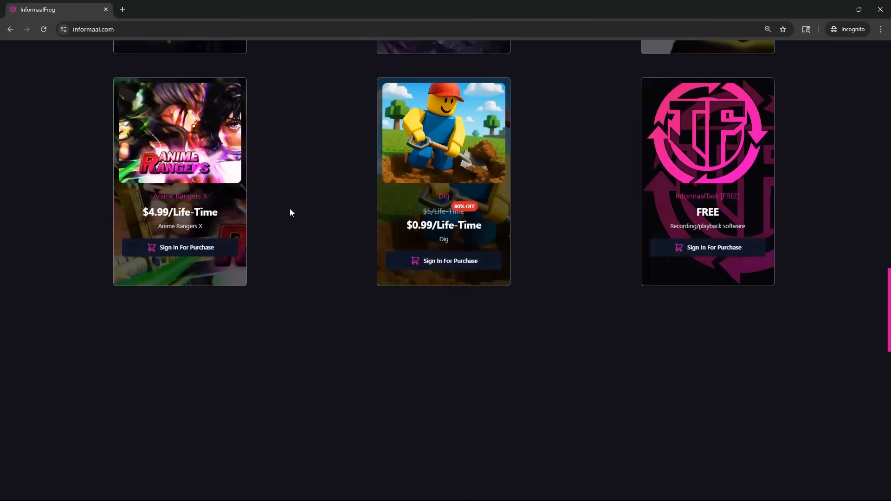
scroll(down, 3)
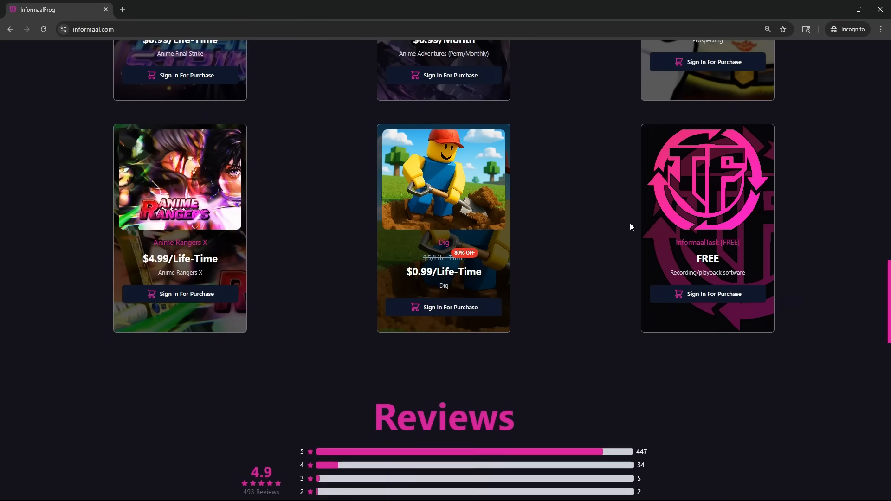
mouse_move(722, 302)
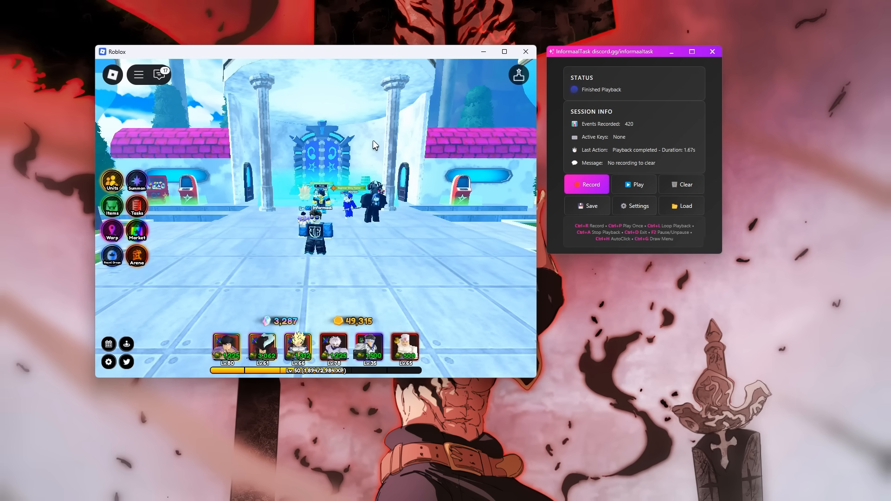
mouse_move(506, 221)
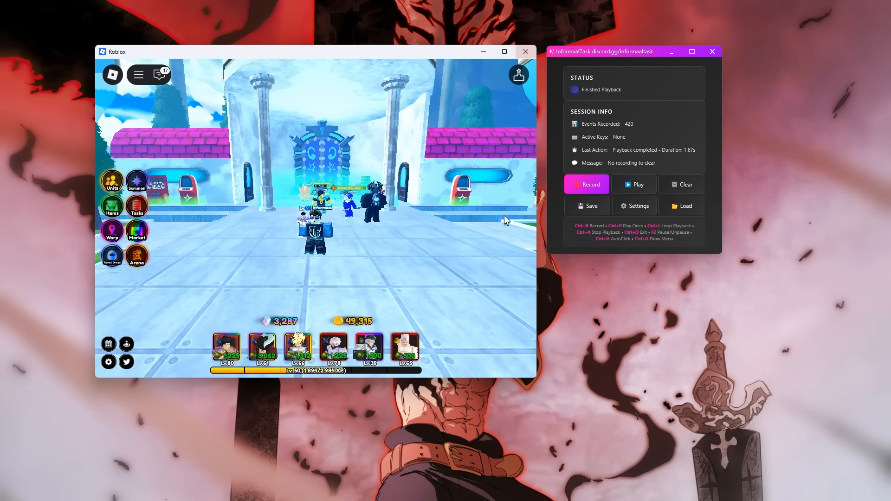
mouse_move(423, 209)
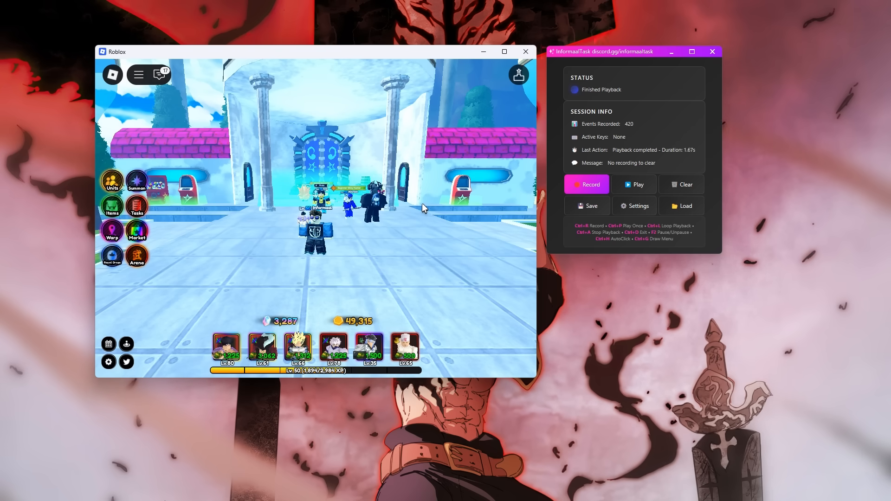